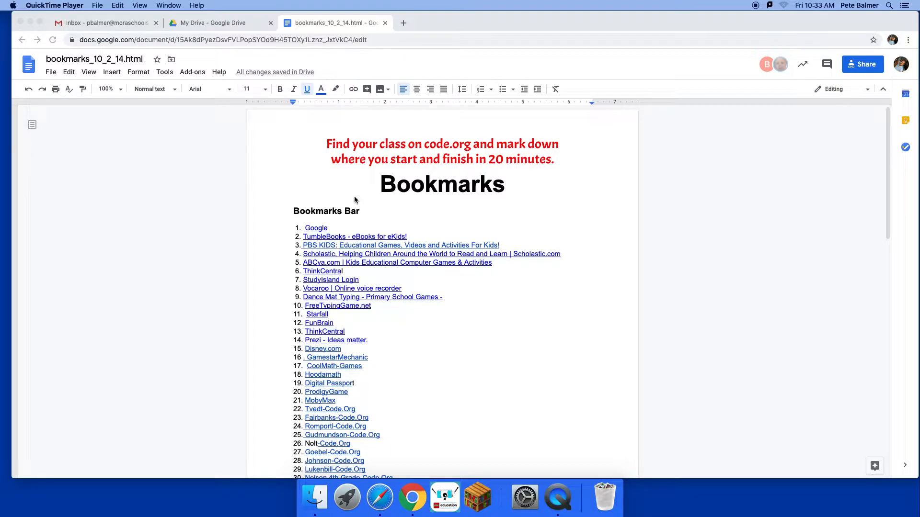
mouse_move(611, 262)
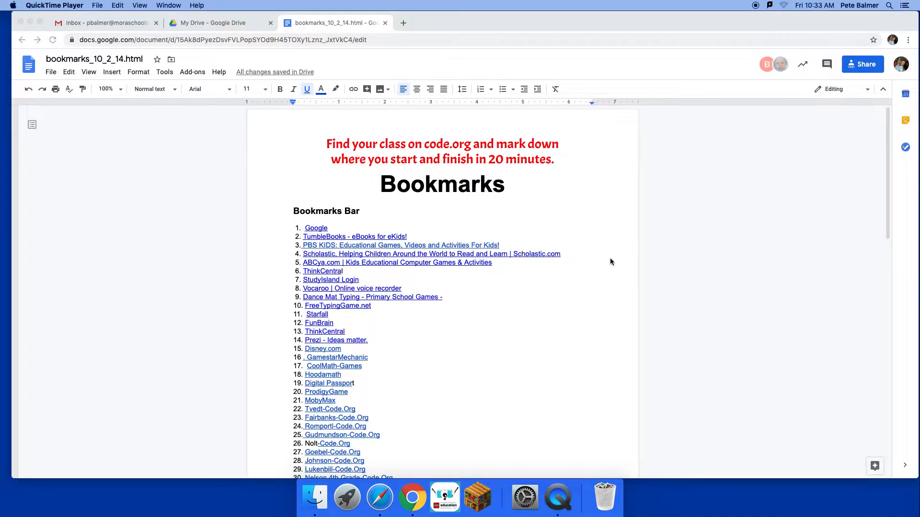
- Accept the verified 6th Grade class code and advance to the account details form
scroll(down, 3)
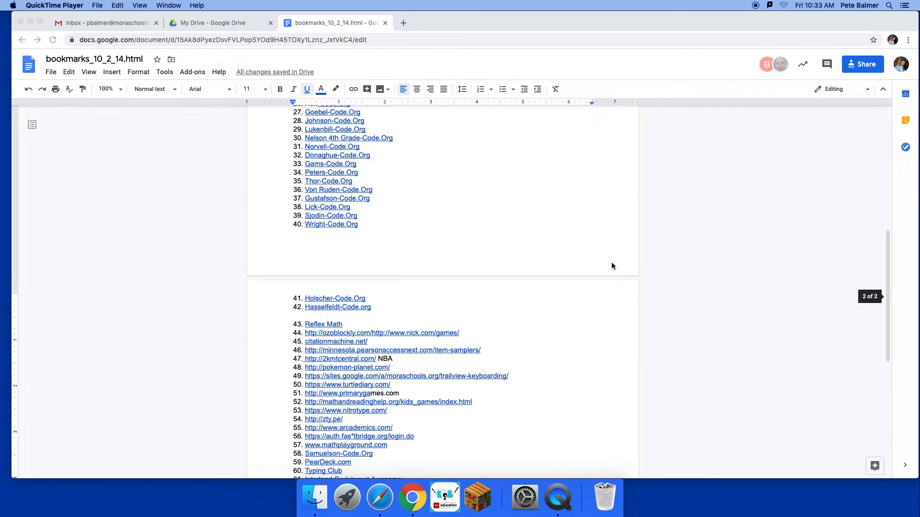
scroll(down, 3)
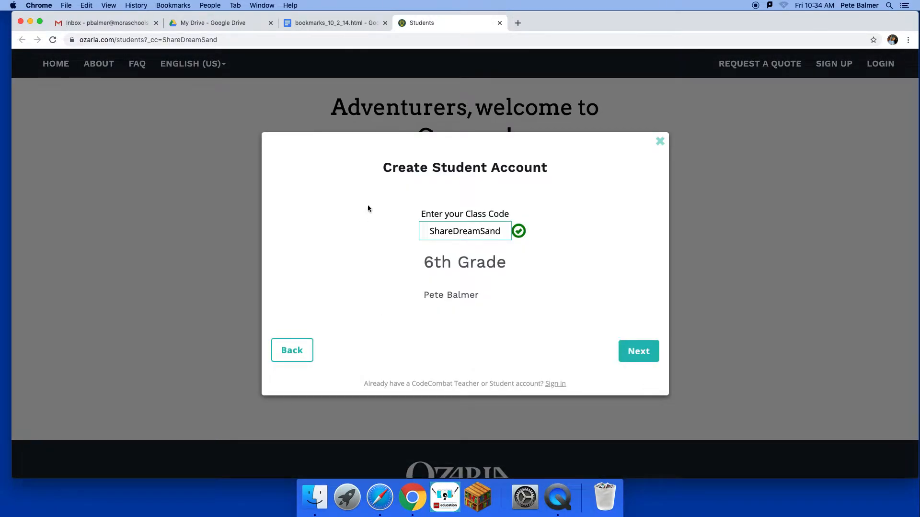
mouse_move(549, 256)
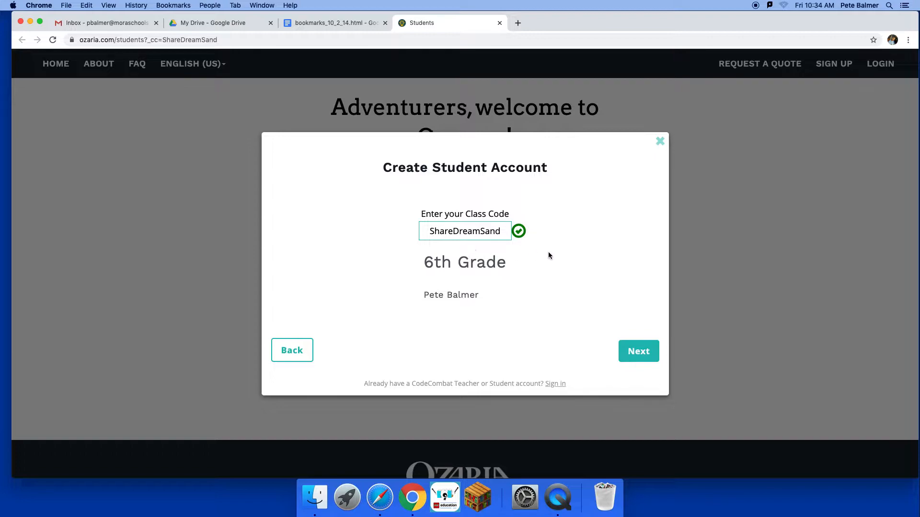
mouse_move(608, 361)
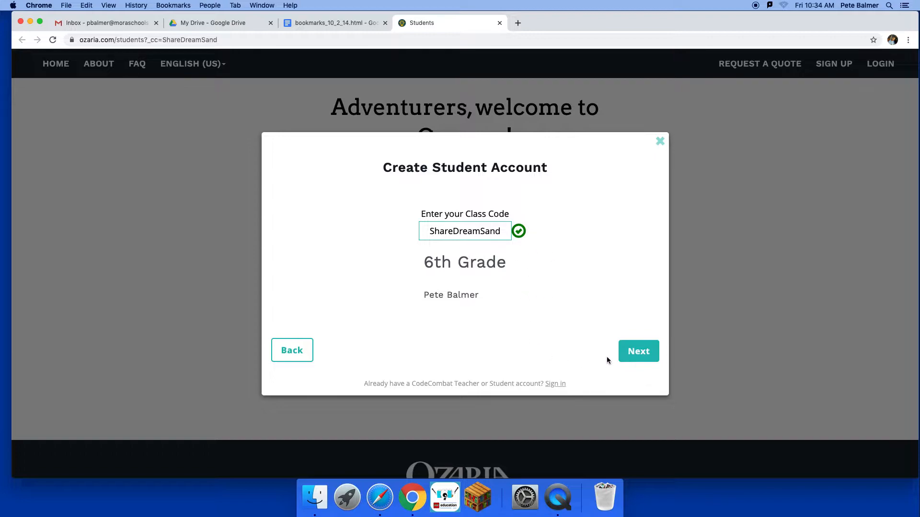
click(638, 351)
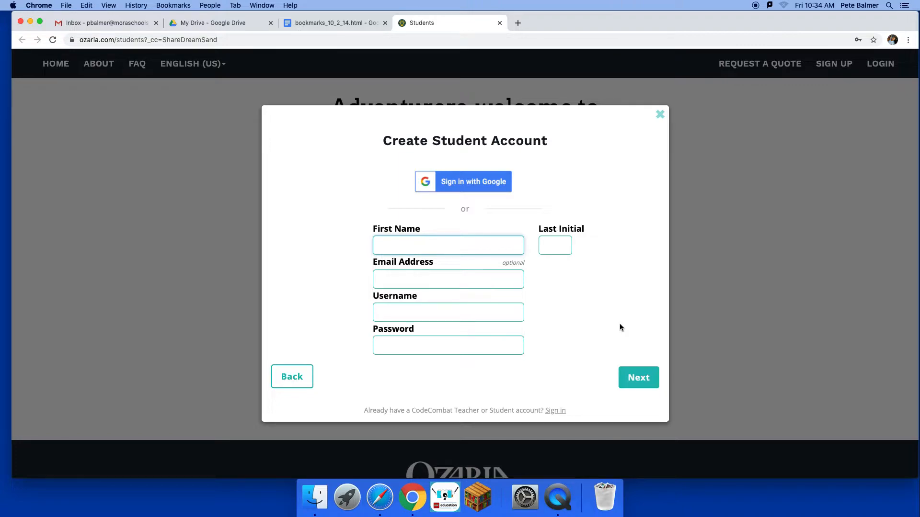
text(Pete)
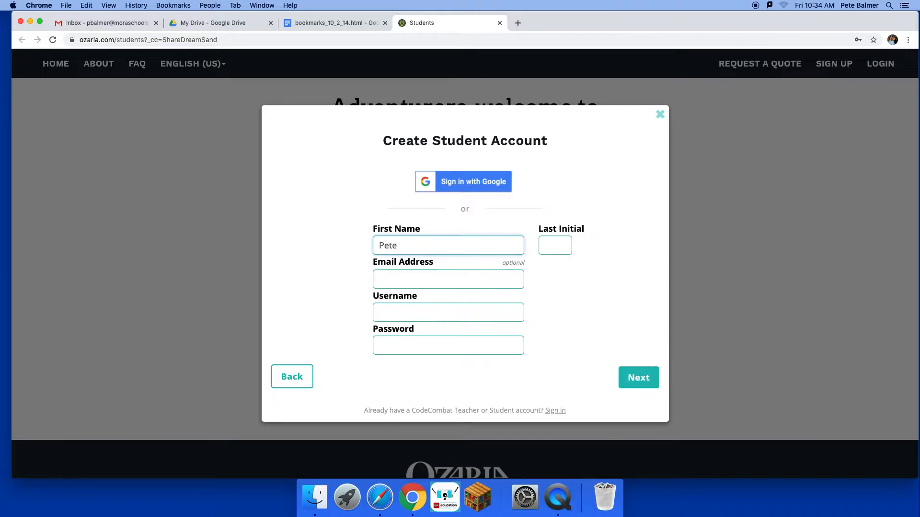
click(554, 245)
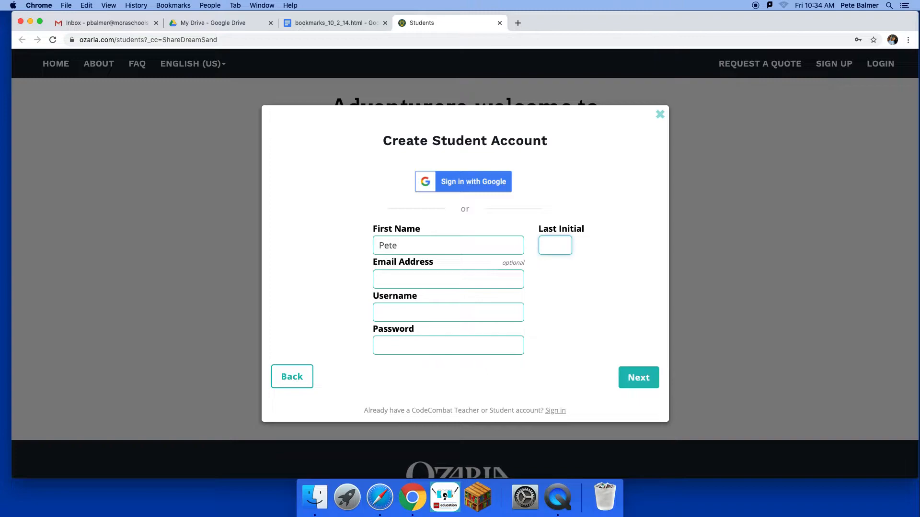
text(B)
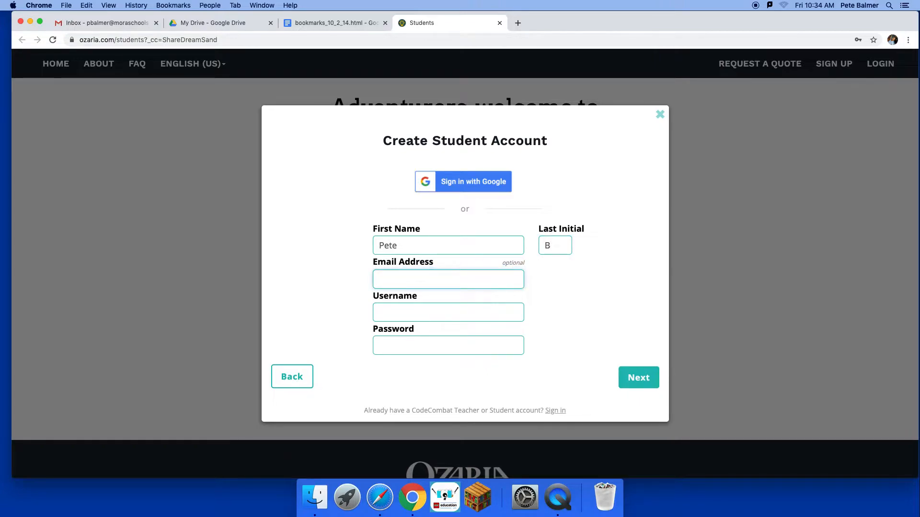
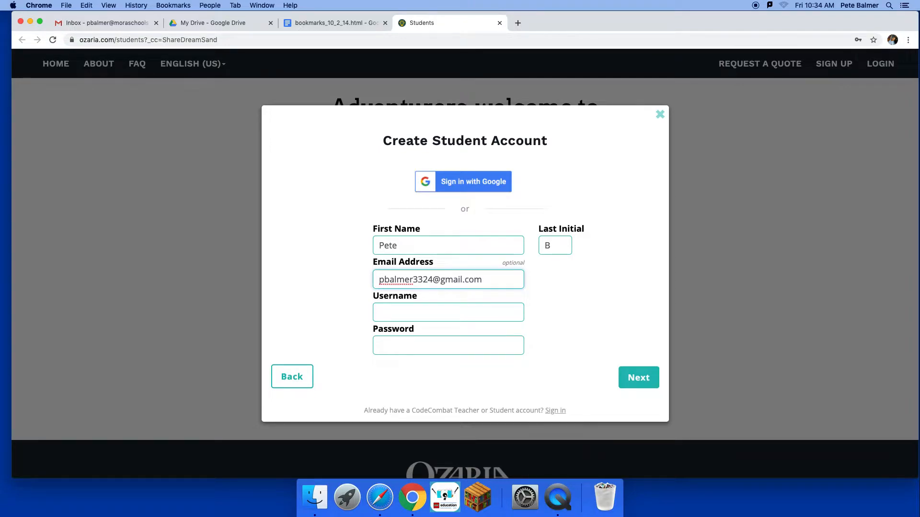
click(447, 312)
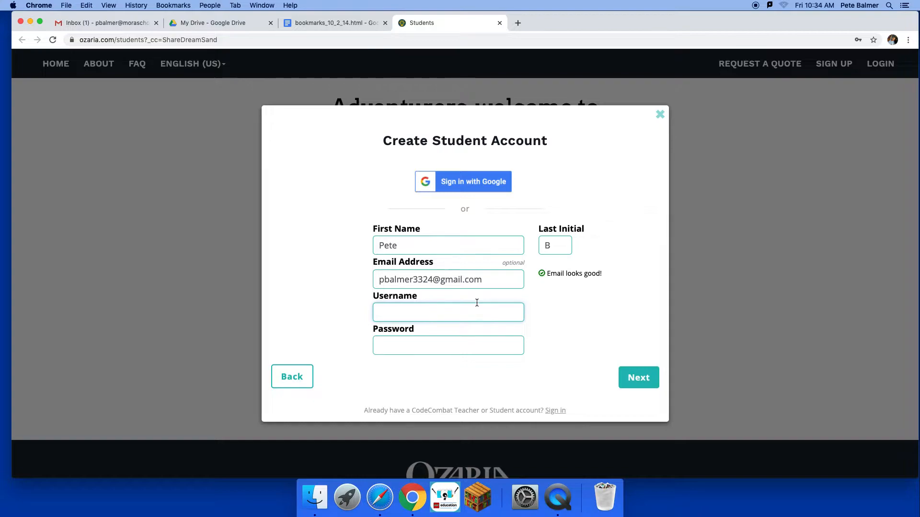
- Enter the available username mrb12 and type a password
text(mr)
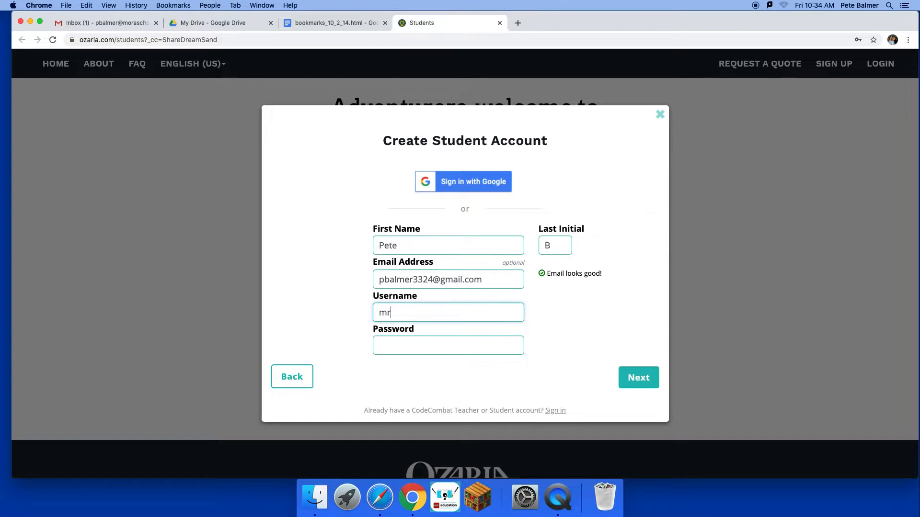
text(b)
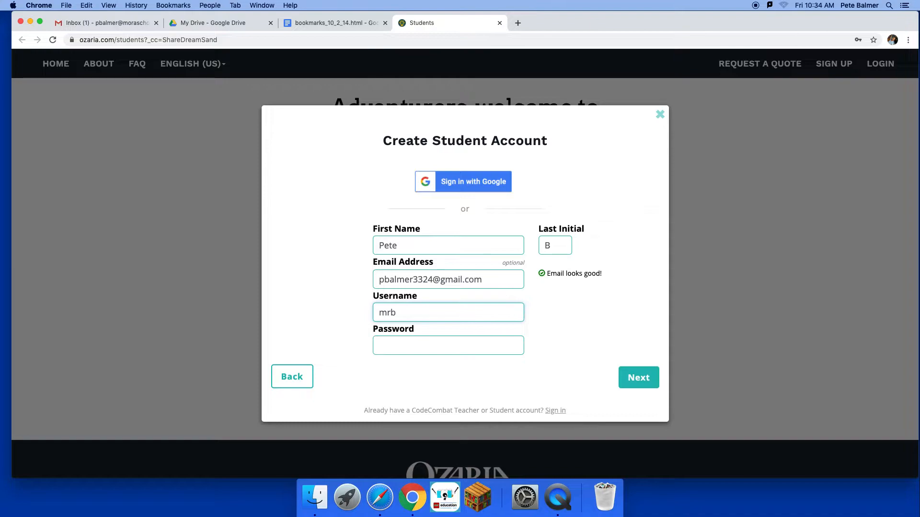
text(1)
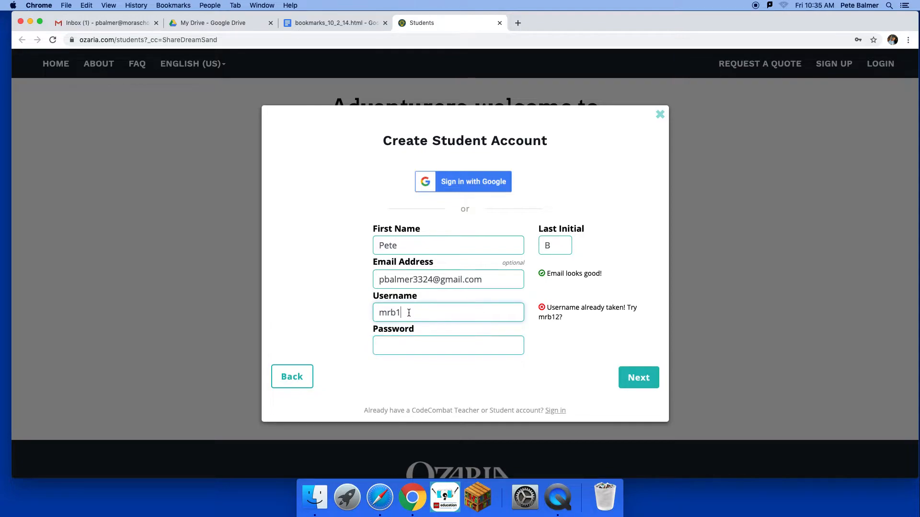
text(2)
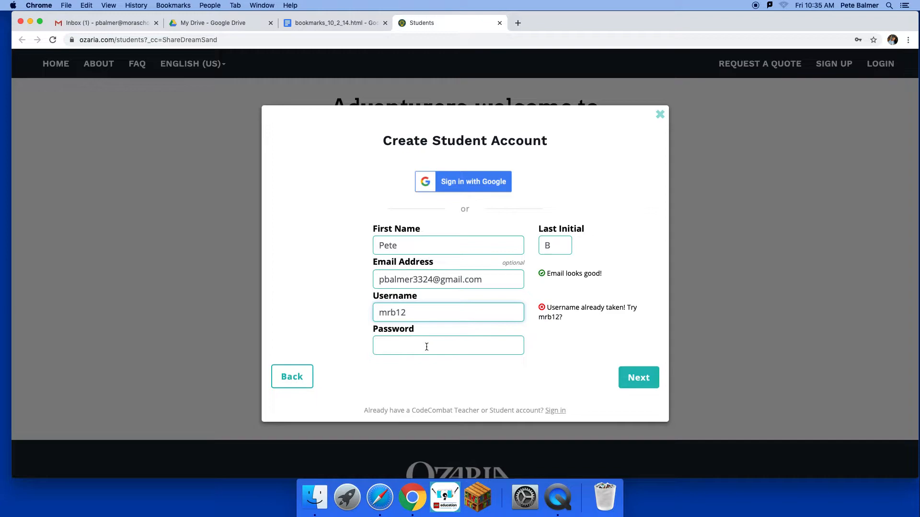
click(448, 345)
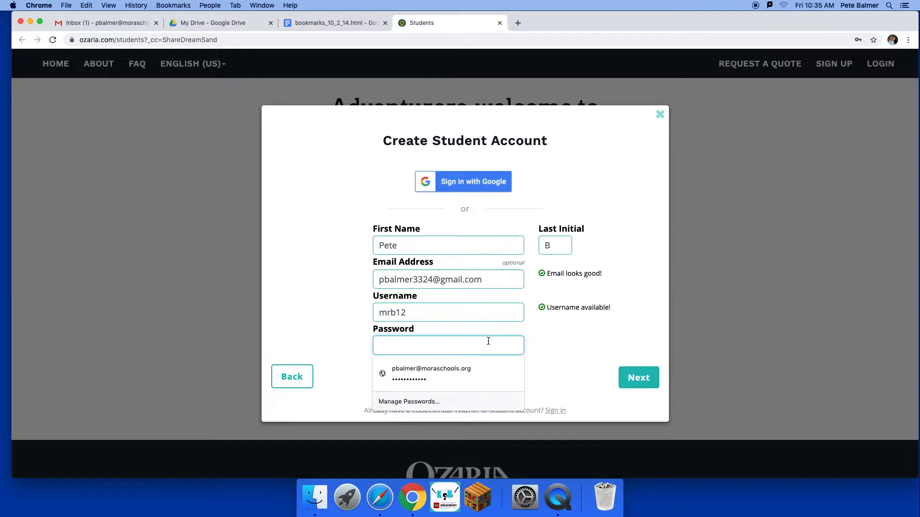
click(448, 345)
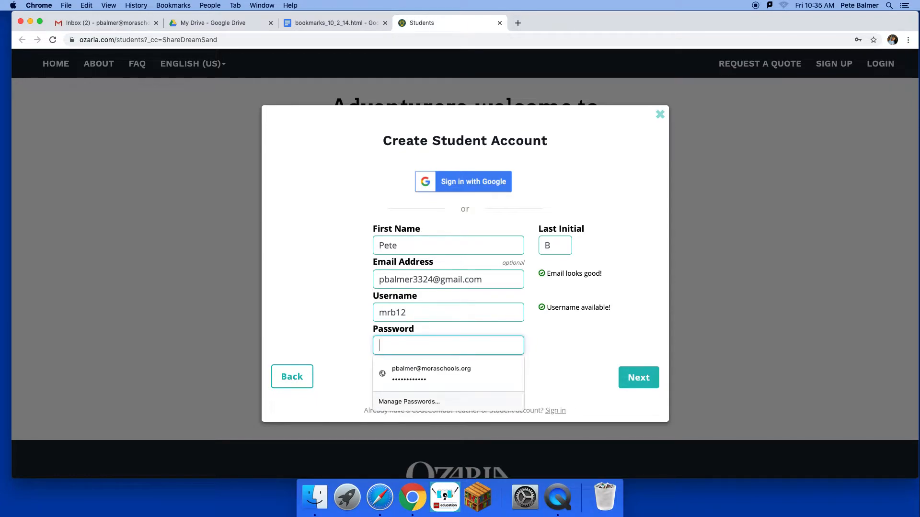
text(••••)
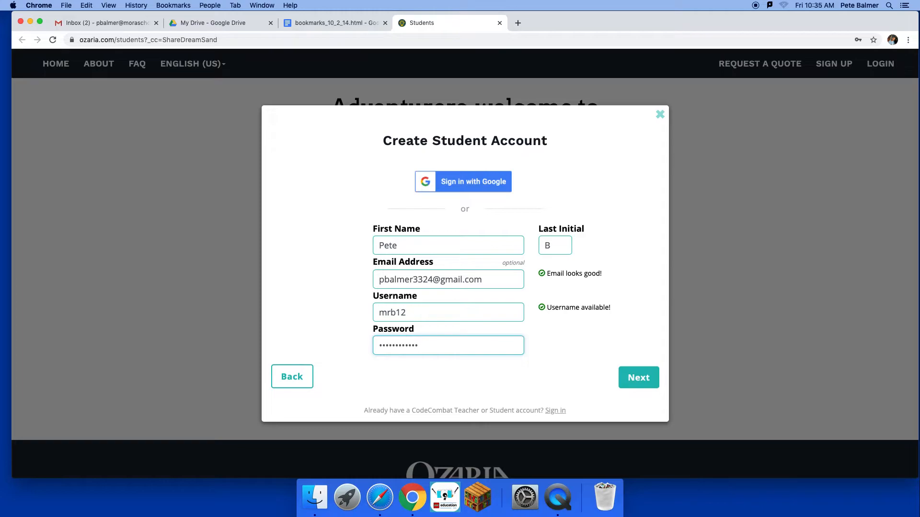
- Create the student account and start playing to reach the Student Dashboard
click(638, 377)
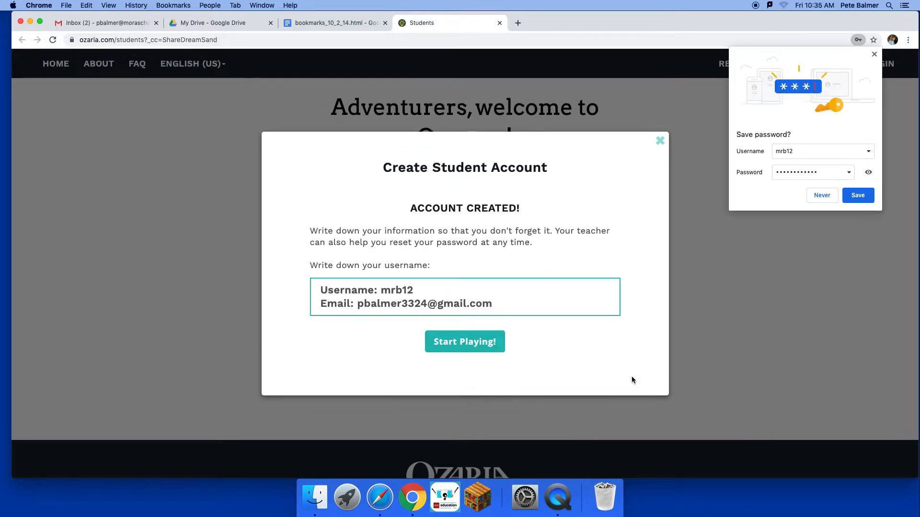
mouse_move(434, 245)
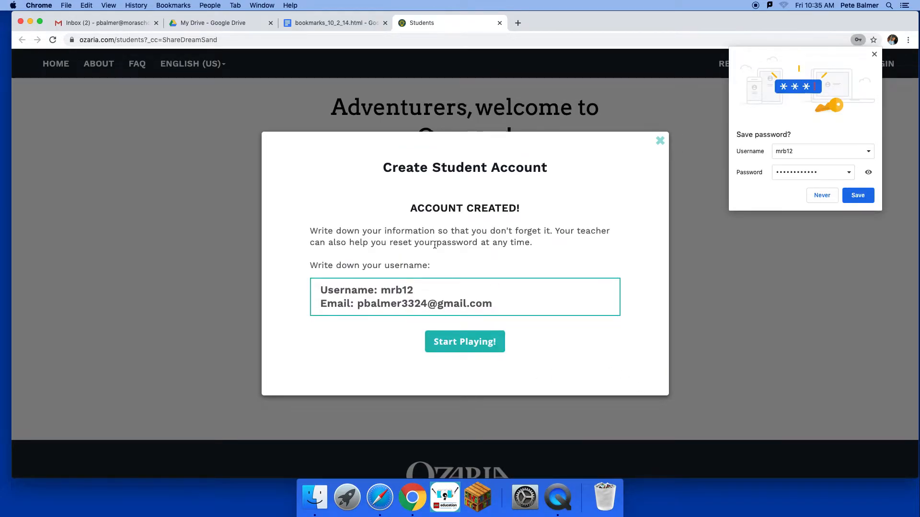
mouse_move(416, 254)
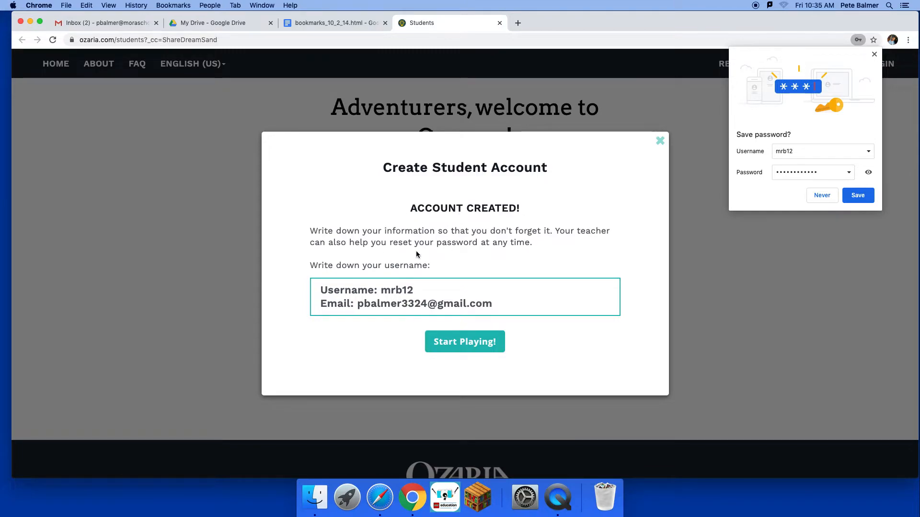
mouse_move(507, 266)
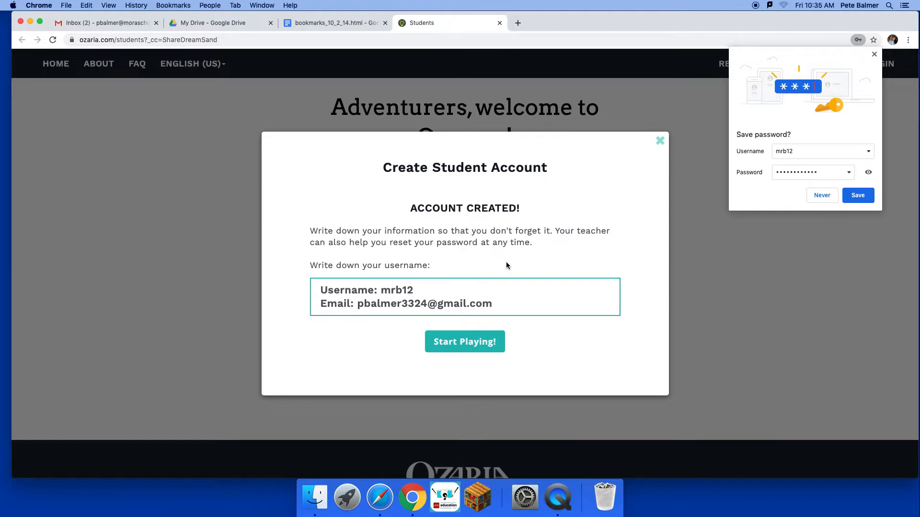
mouse_move(443, 253)
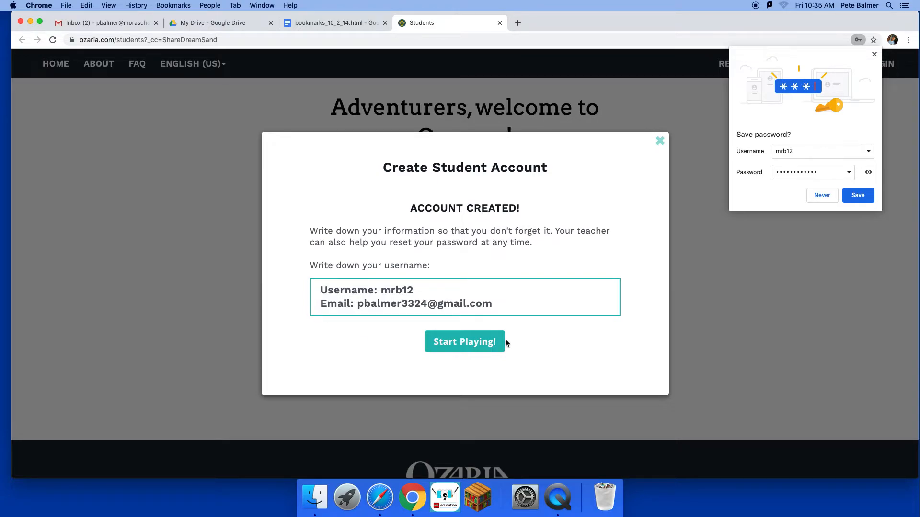
click(464, 341)
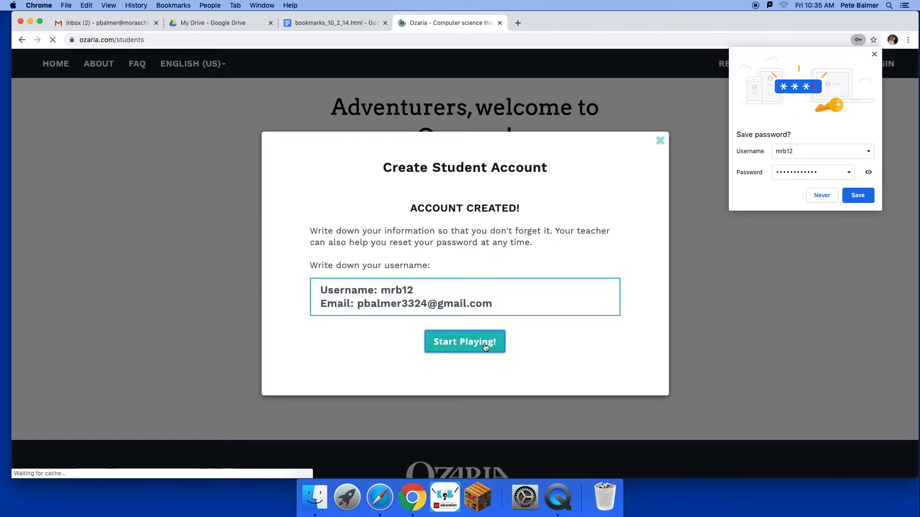
click(464, 341)
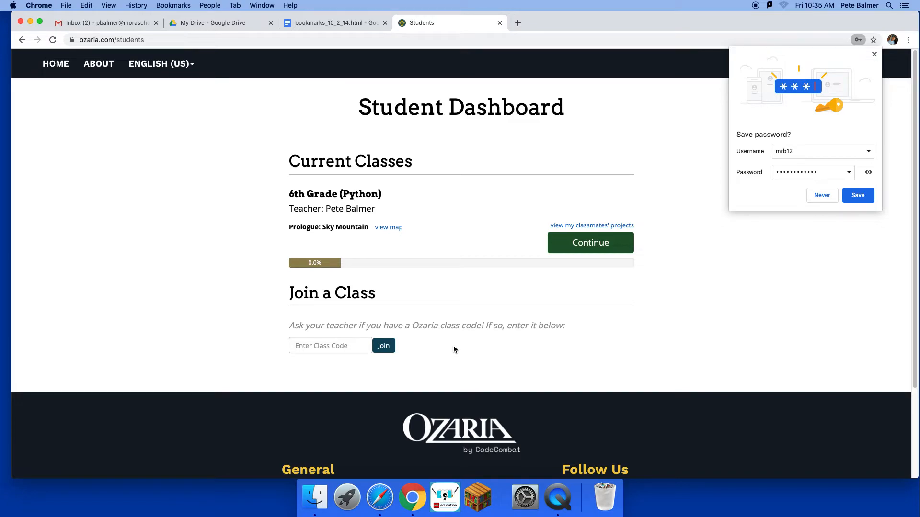
mouse_move(416, 201)
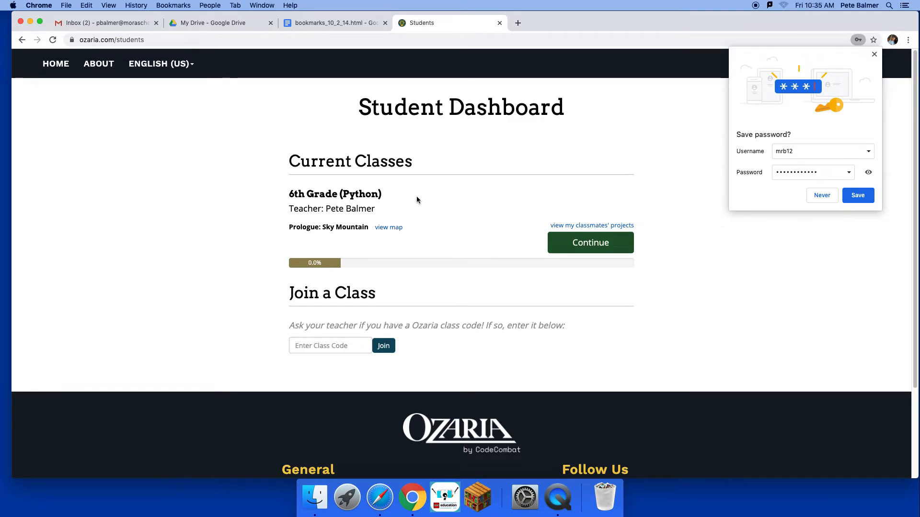
mouse_move(442, 198)
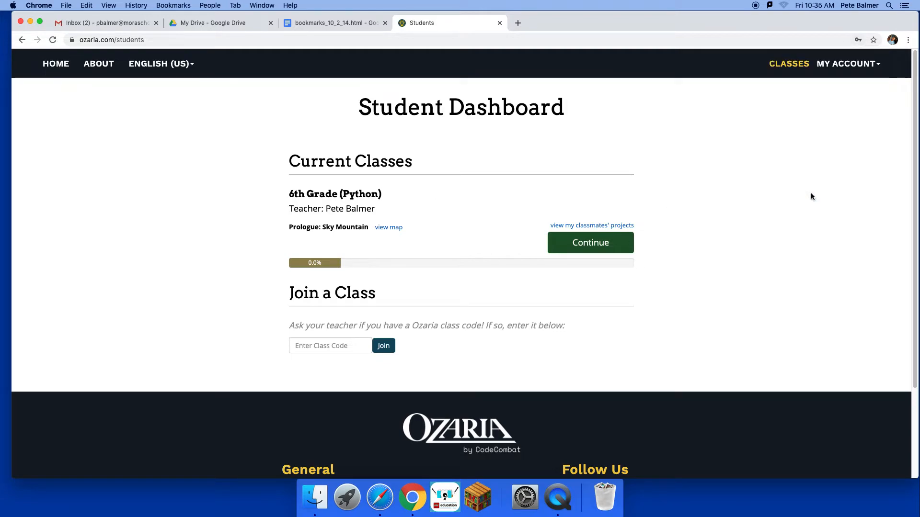
mouse_move(481, 214)
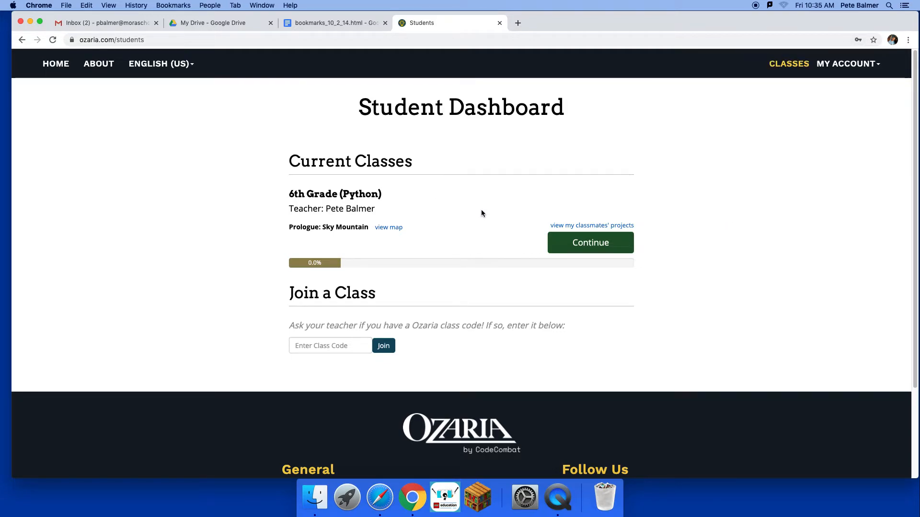
mouse_move(388, 229)
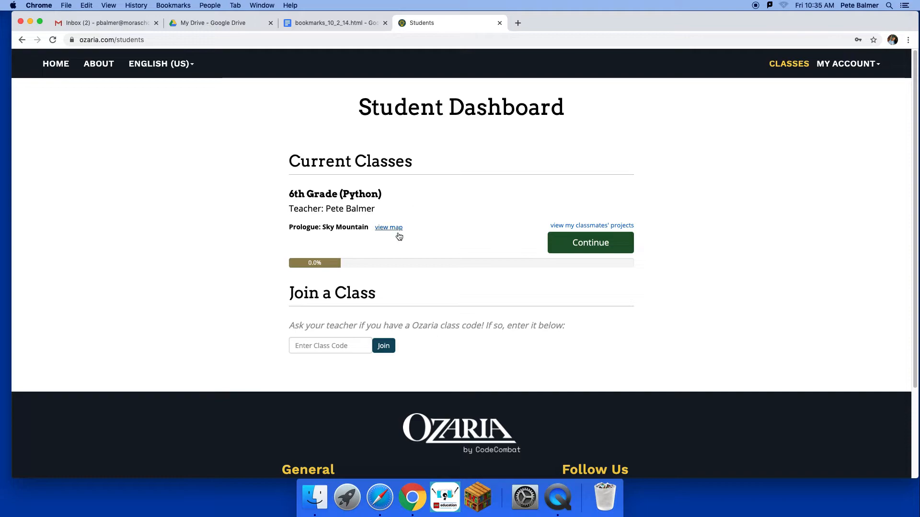
mouse_move(466, 233)
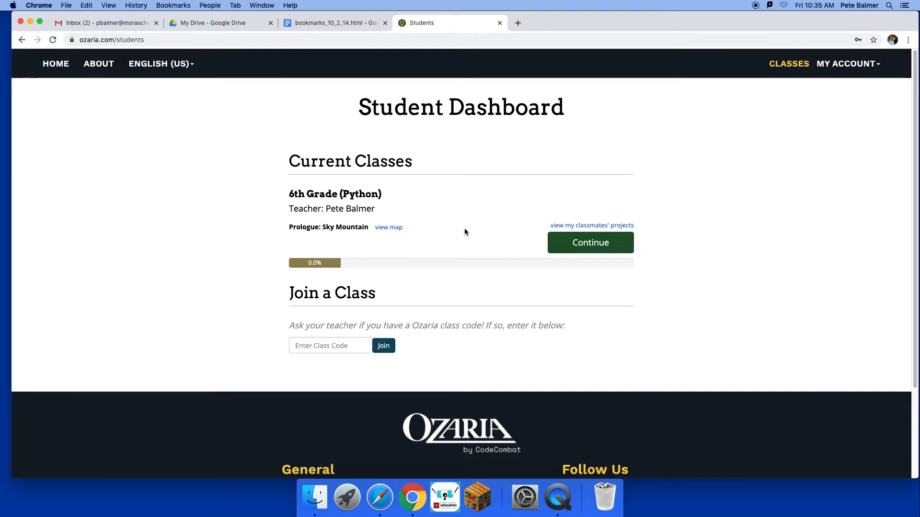
mouse_move(567, 237)
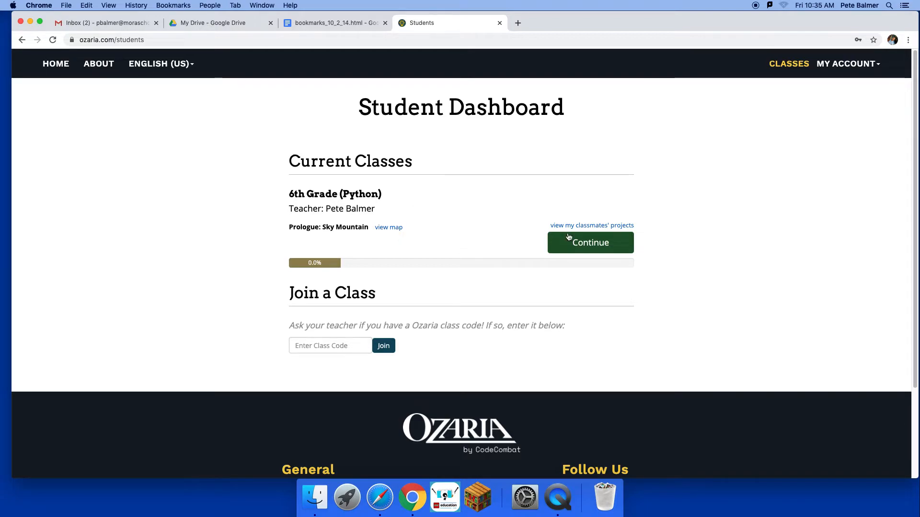
- Continue the Prologue: Sky Mountain course under the 6th Grade (Python) class
click(590, 243)
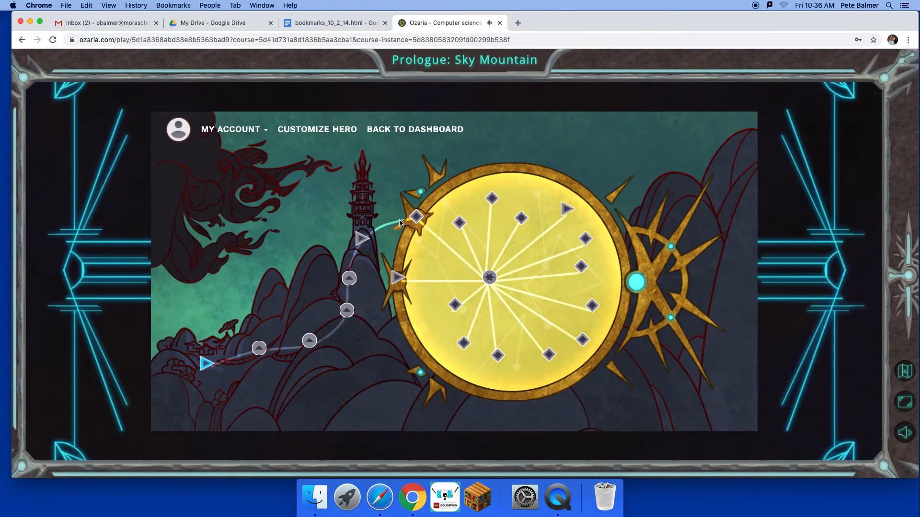
mouse_move(484, 198)
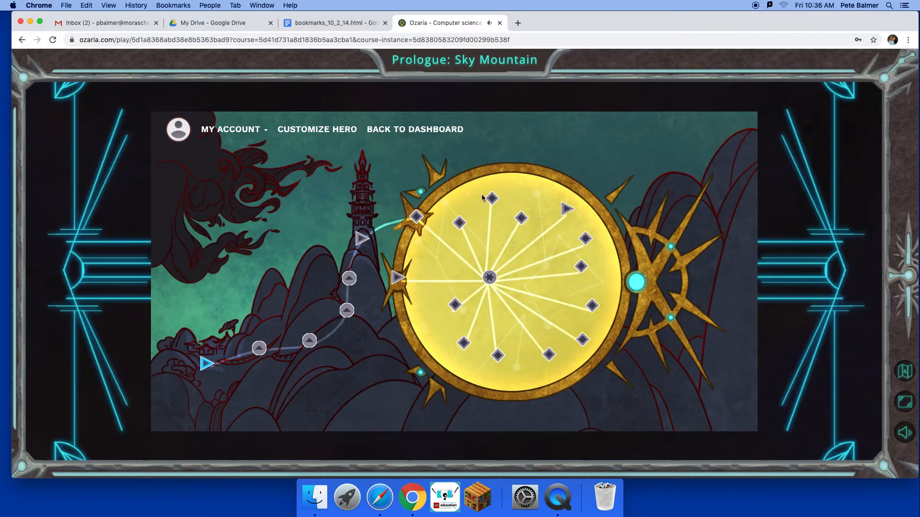
- Start the Up the Mountain level from the first node on the Sky Mountain map
click(415, 129)
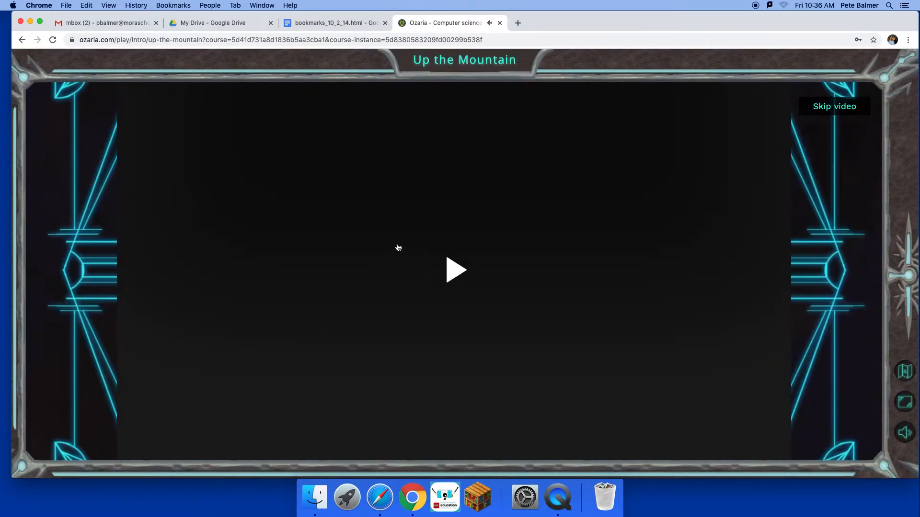
mouse_move(451, 277)
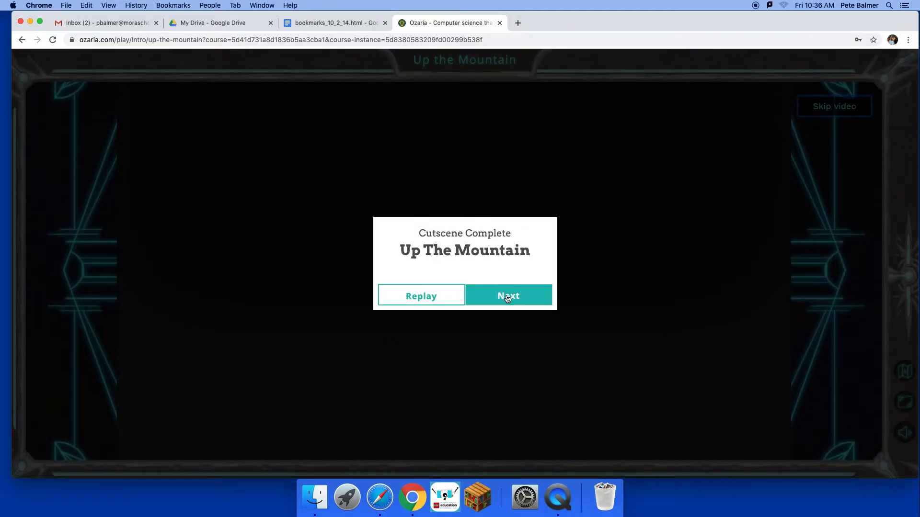
- Finish the cutscene, name the hero MrB, and save the customization
click(508, 296)
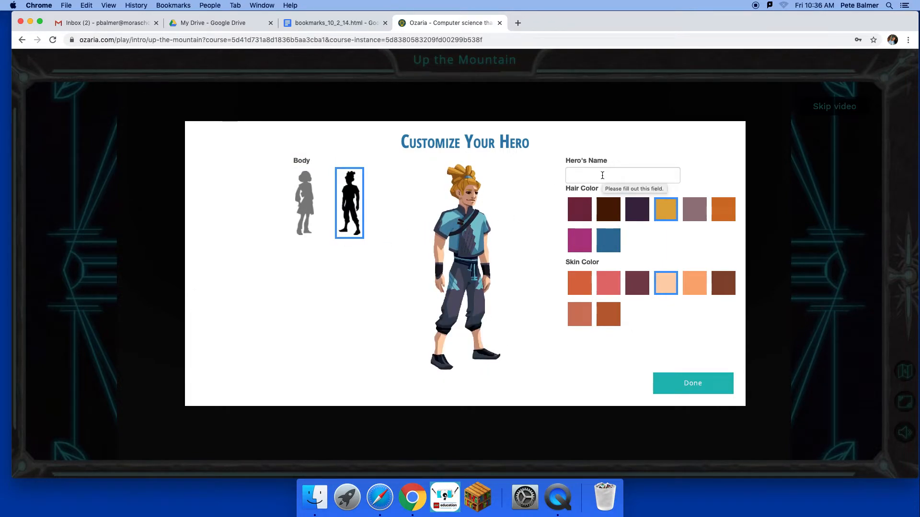
mouse_move(509, 229)
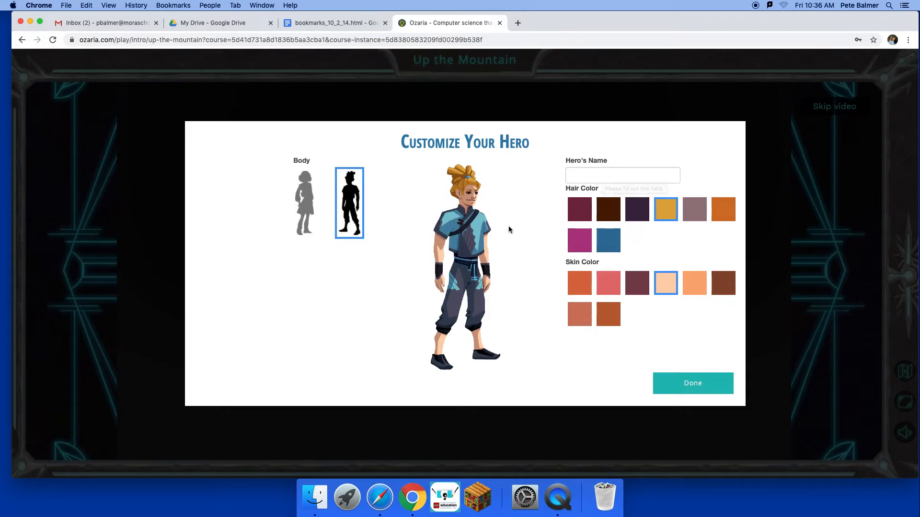
mouse_move(528, 275)
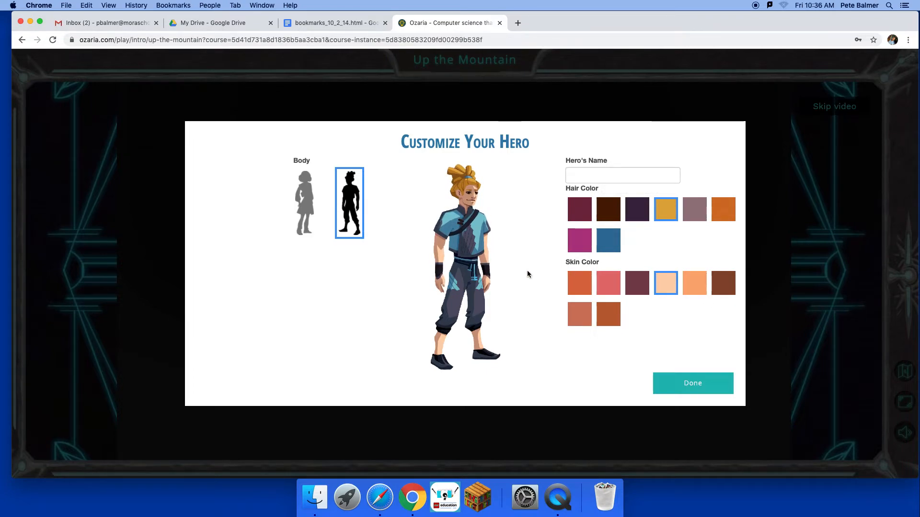
click(622, 175)
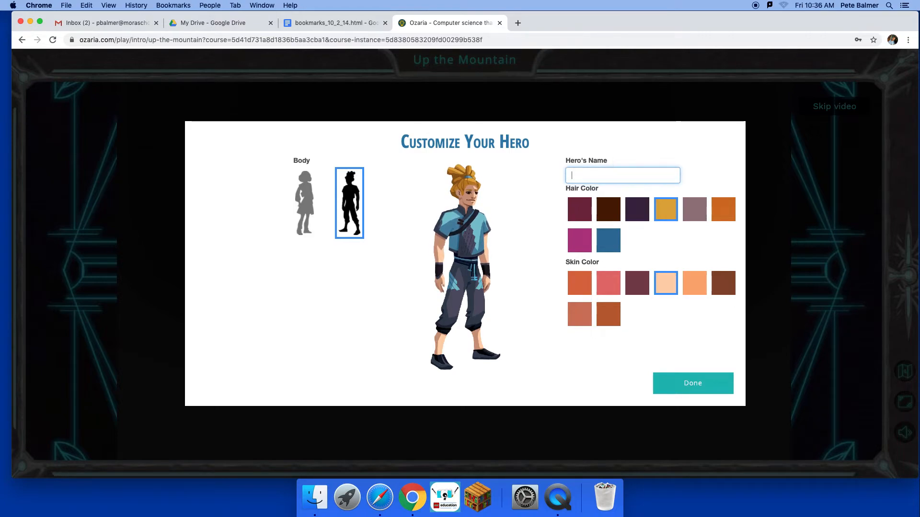
text(MrB)
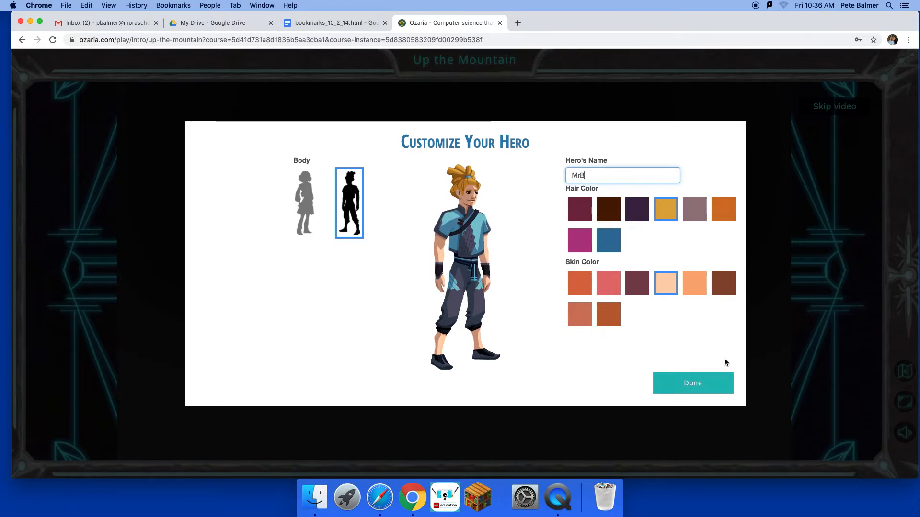
click(692, 383)
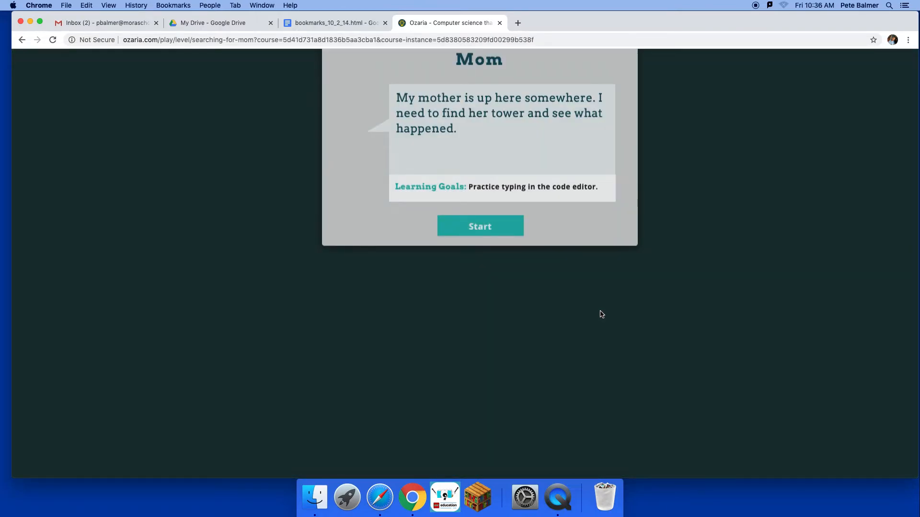
- Start Practice Level: Searching For Mom and dismiss its first dialogue message
scroll(up, 3)
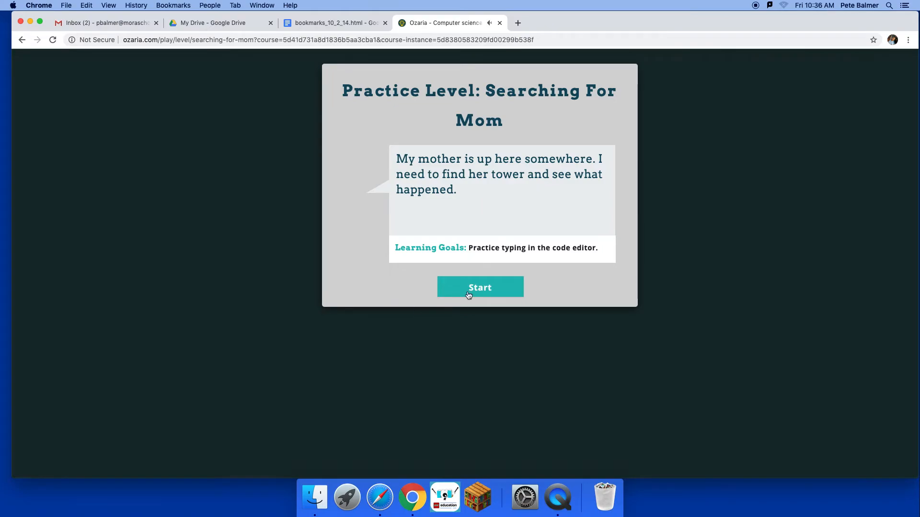
click(480, 288)
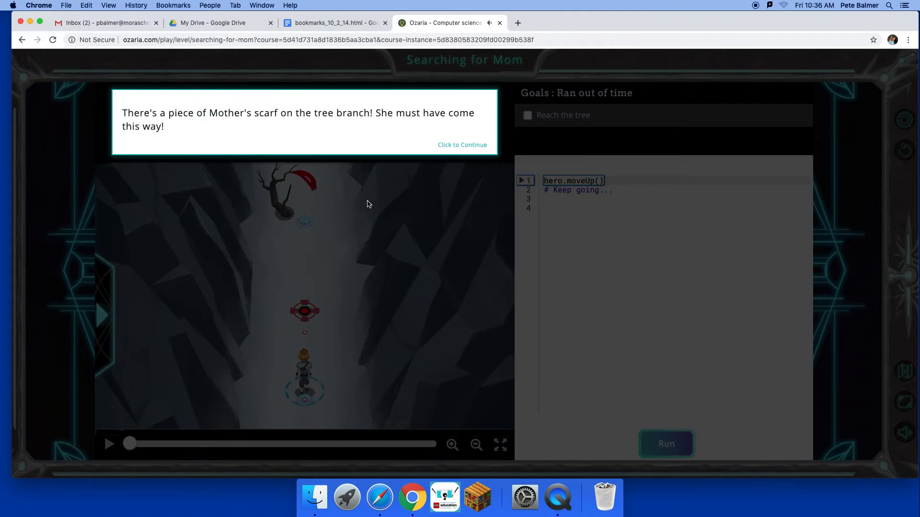
click(462, 144)
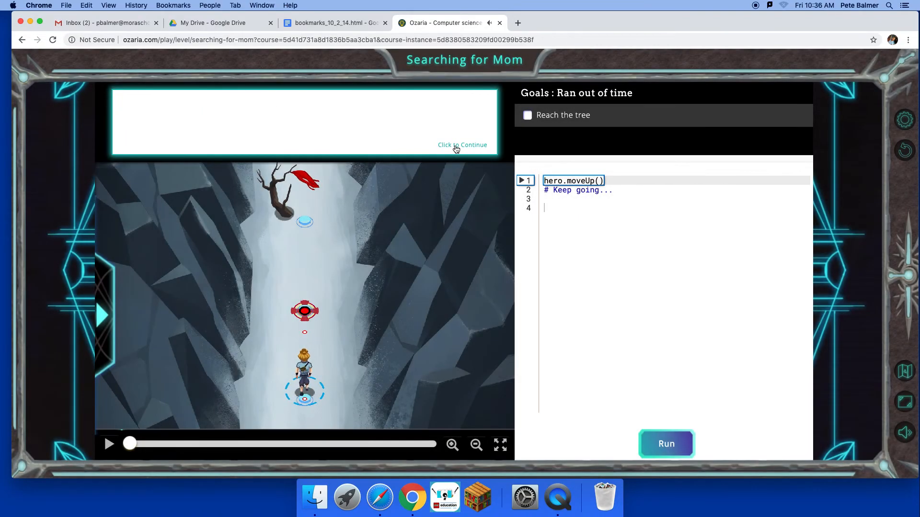
- Dismiss the hint, add a second hero.moveUp() line, and run the code
click(463, 144)
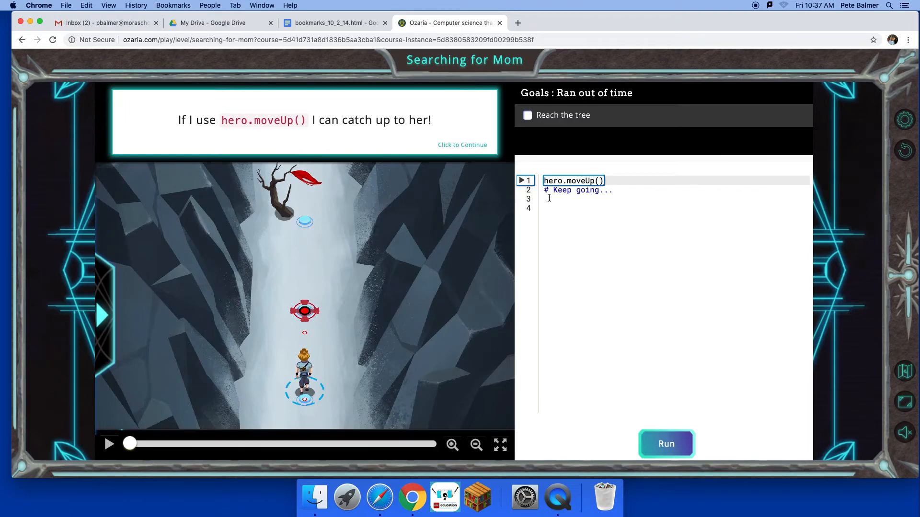
text(hel)
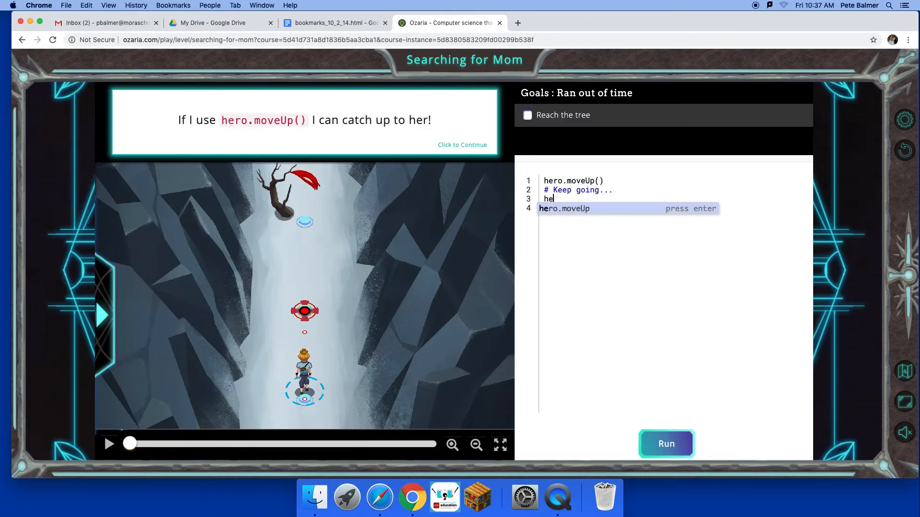
text(ro.moveUp()
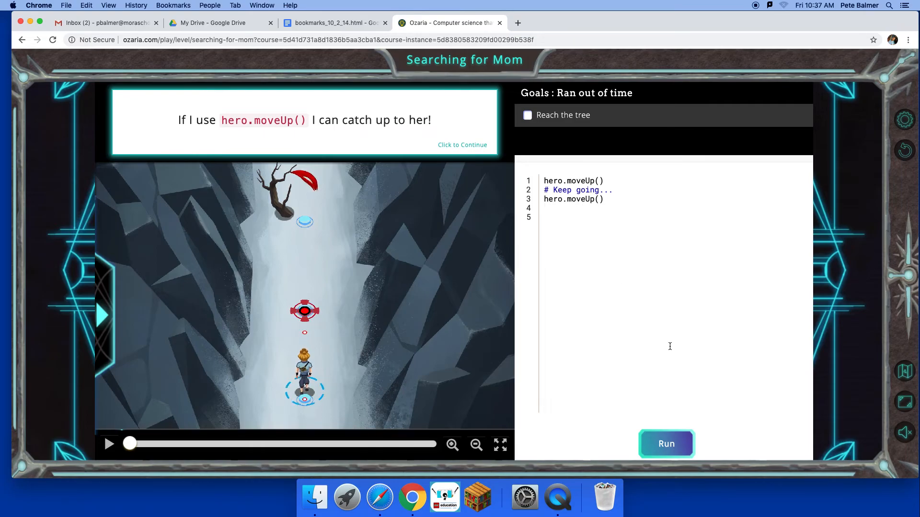
click(666, 444)
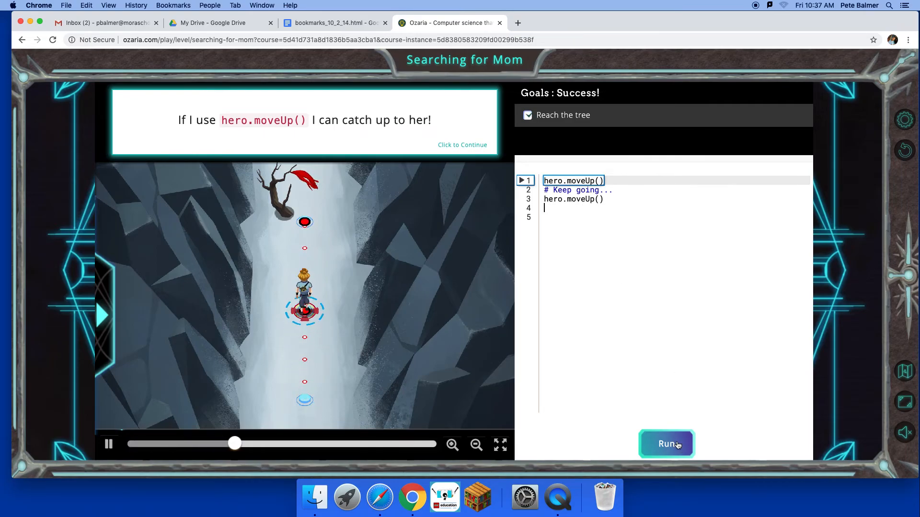
click(665, 444)
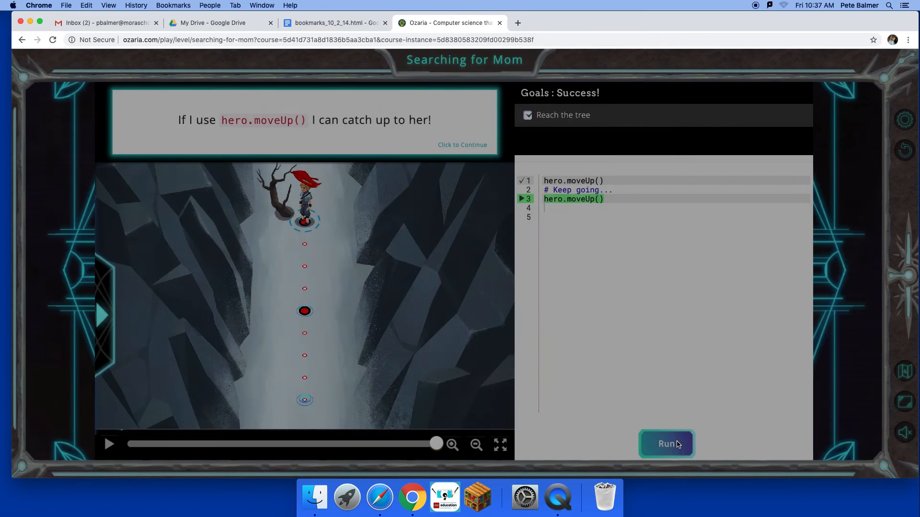
click(666, 444)
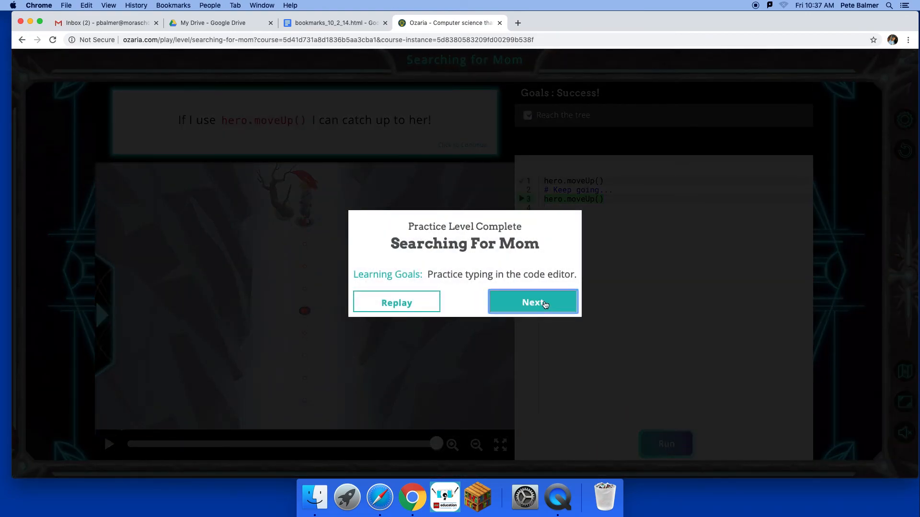
- Proceed from Practice Level Complete to the Around The Pond practice level
click(531, 302)
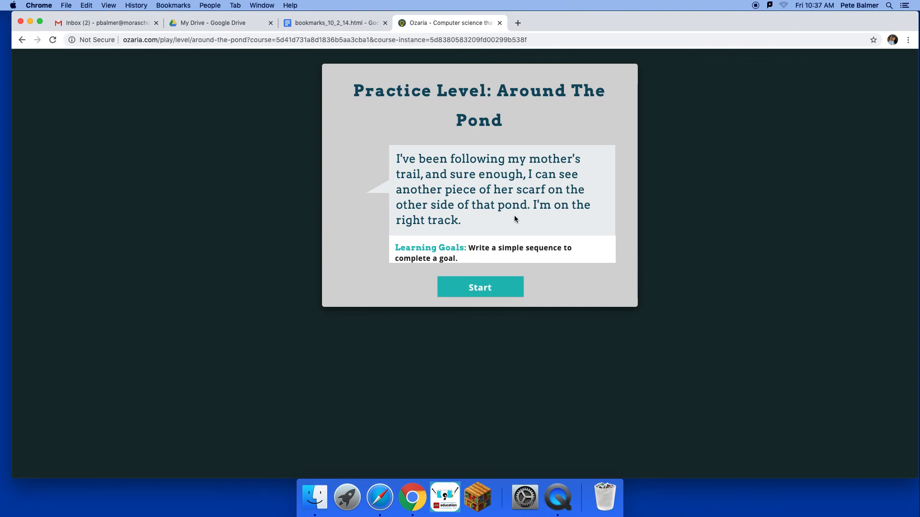
mouse_move(759, 9)
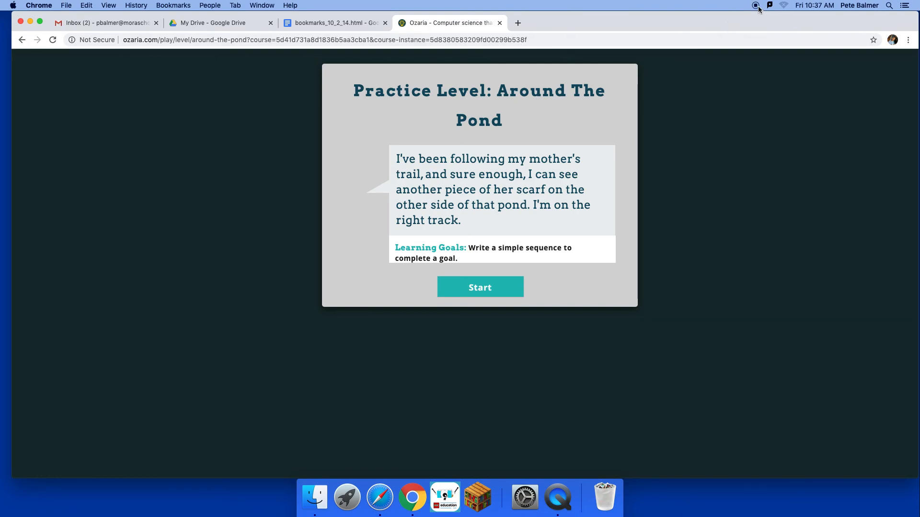